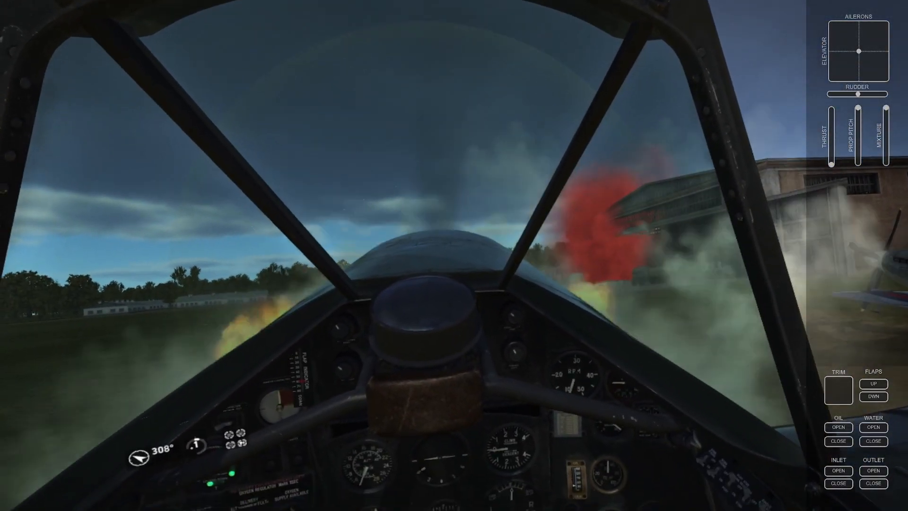
Step: Switch to the external view over the Tempest's wing during the takeoff run
key(F2)
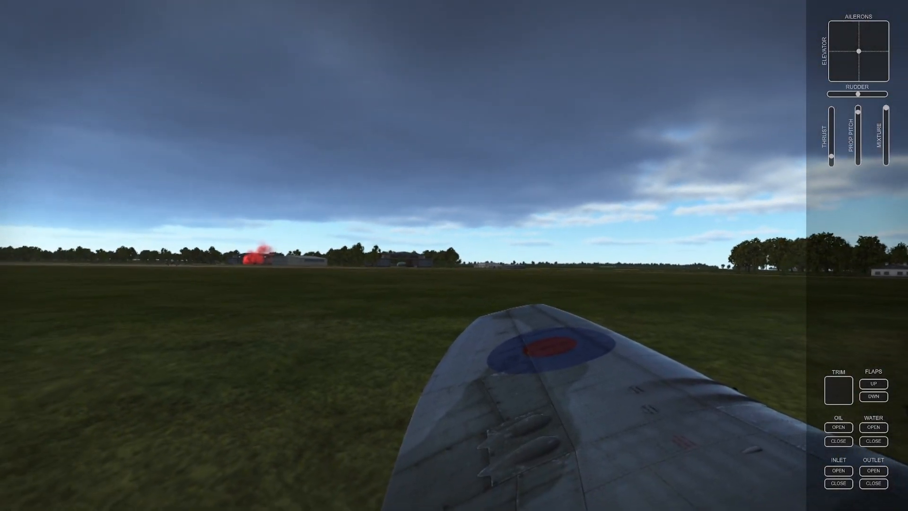